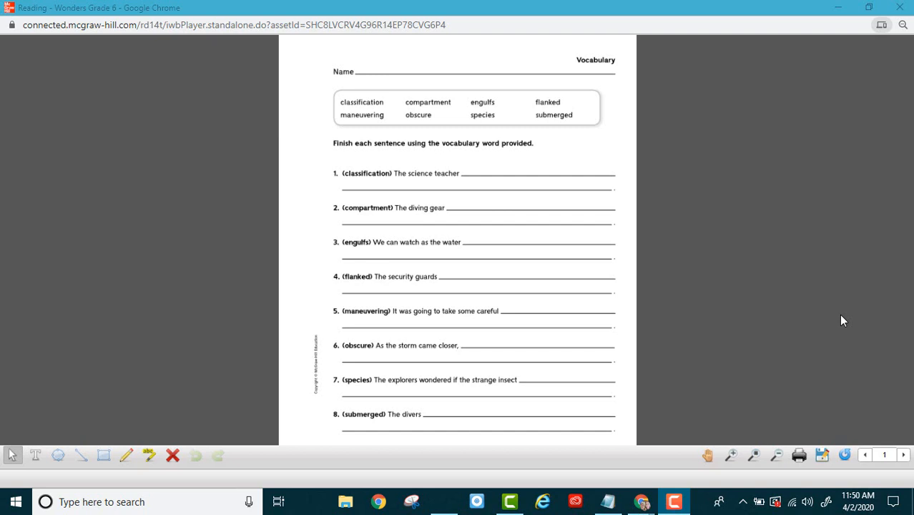
pyautogui.moveTo(850, 386)
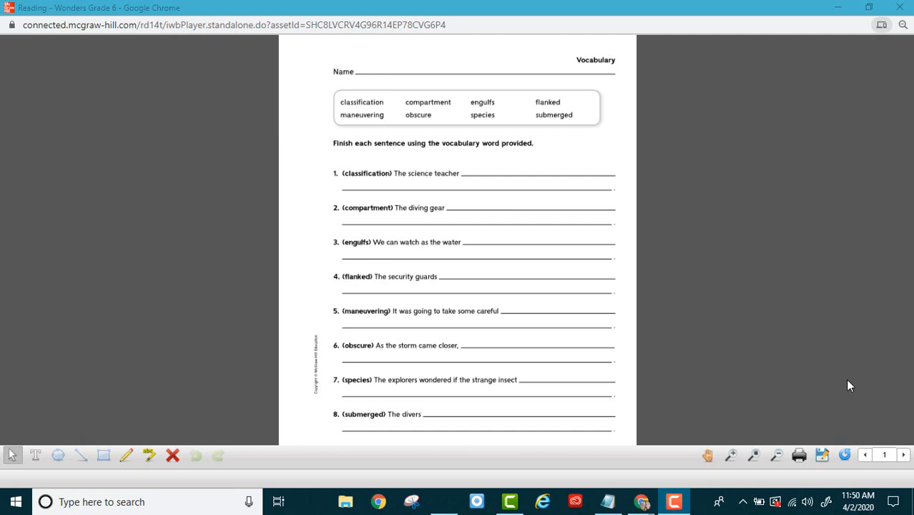
pyautogui.moveTo(415, 502)
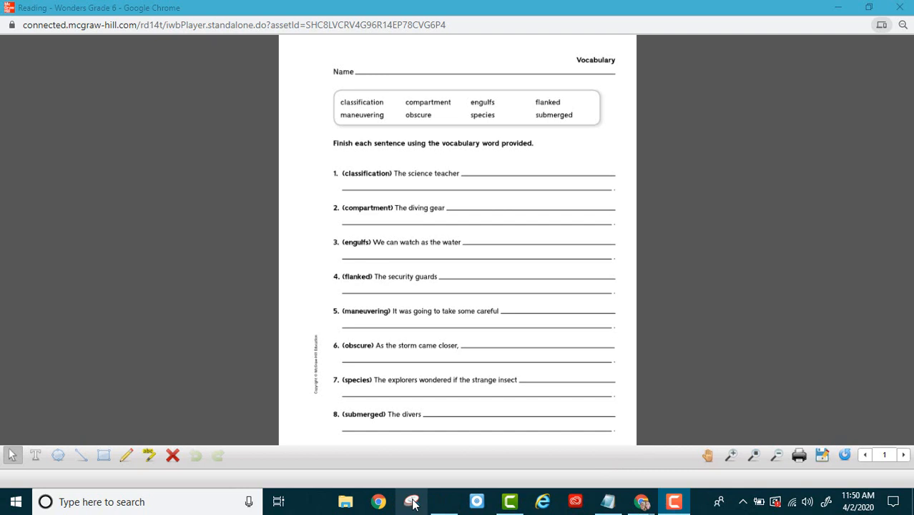
# Step: Save the worksheet snip to the Desktop as a JPEG named 'Works…', then close Snipping Tool
pyautogui.click(412, 501)
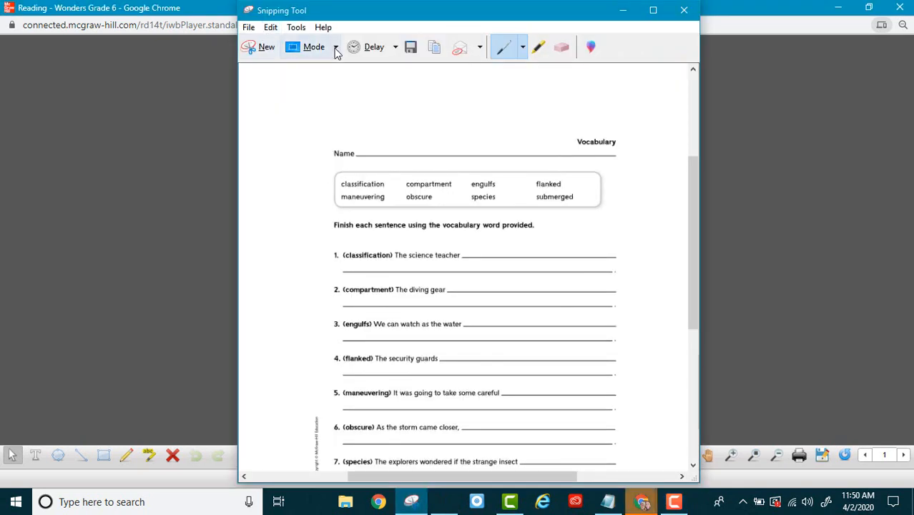
pyautogui.click(410, 48)
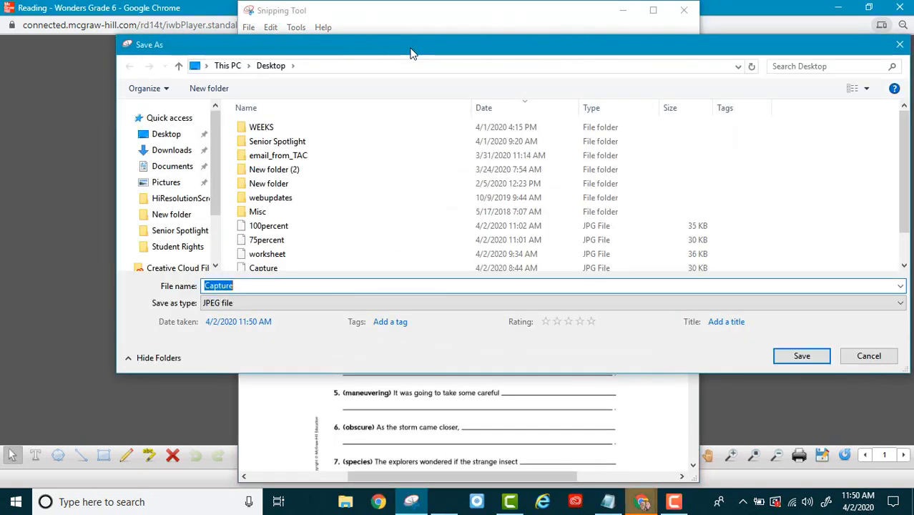
pyautogui.write('Works')
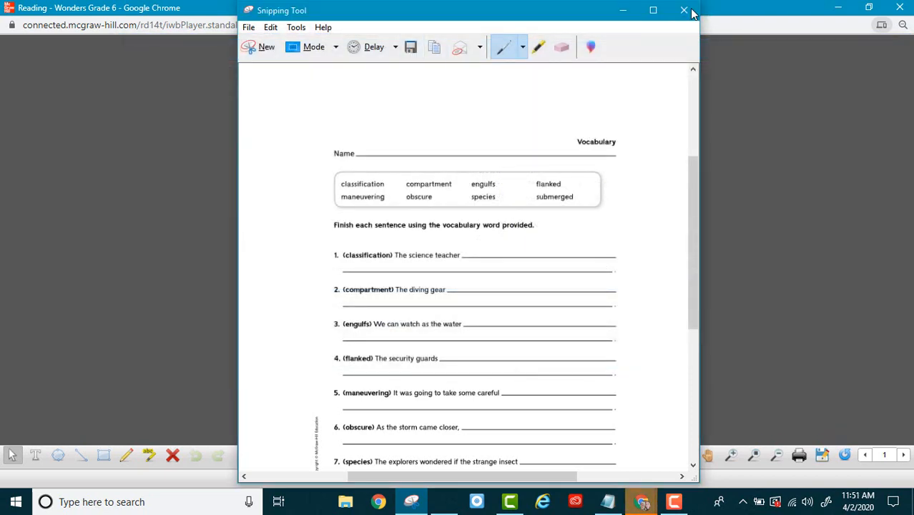
pyautogui.click(679, 10)
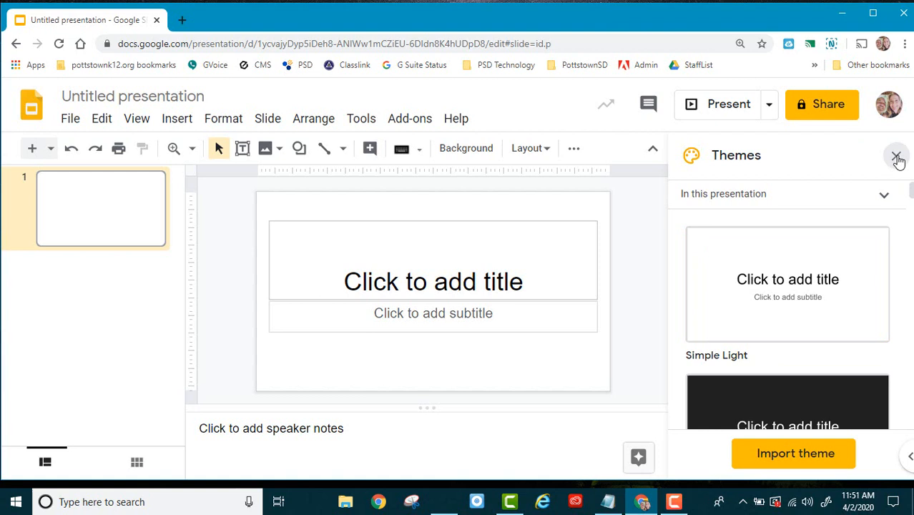
# Step: Close the Themes panel and rename the untitled presentation to 'Worksheet'
pyautogui.click(896, 155)
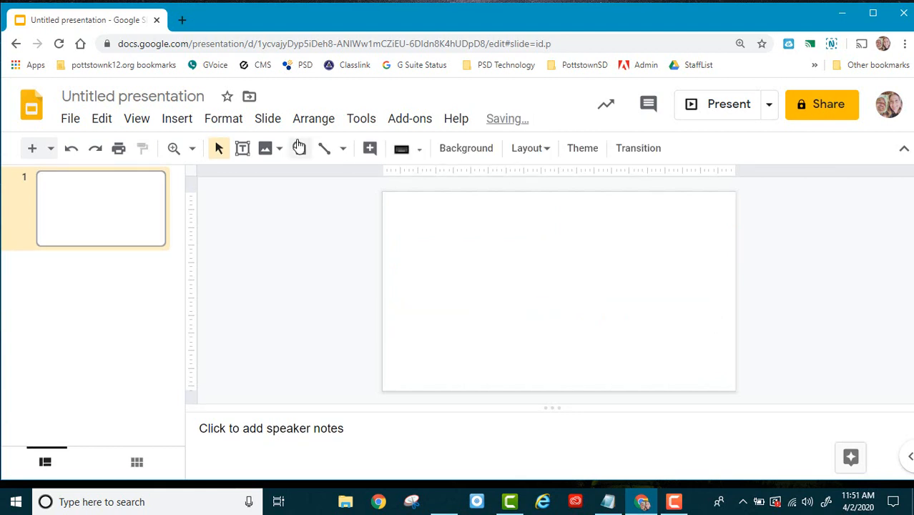
pyautogui.click(131, 95)
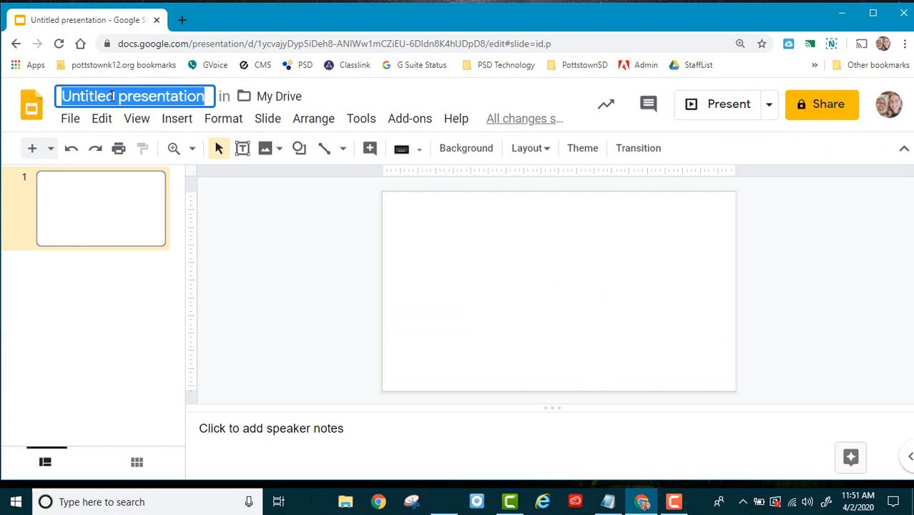
pyautogui.write('Worksheet')
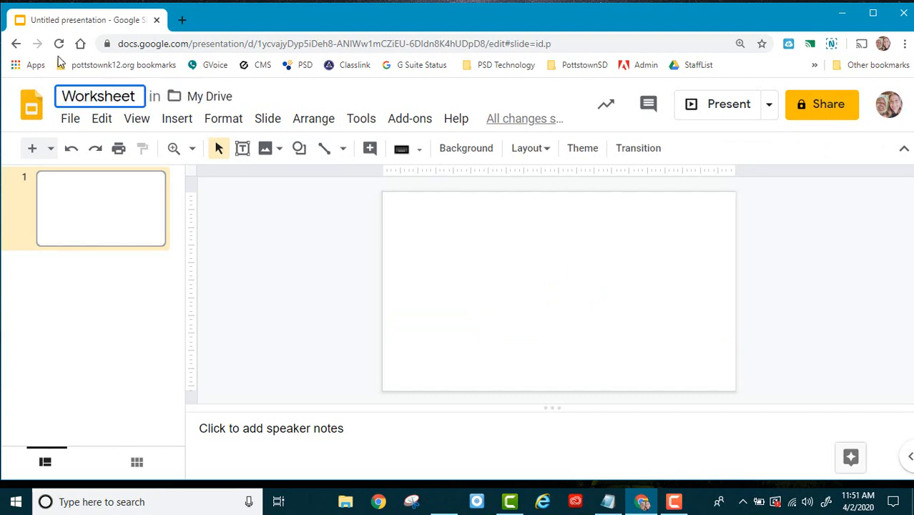
# Step: Set a custom Page setup size of 8.5 x 11 inches
pyautogui.click(70, 118)
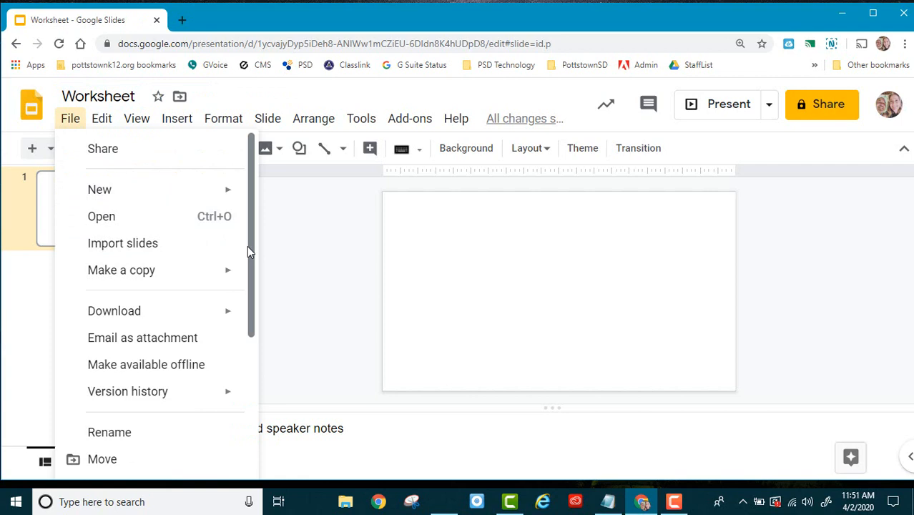
pyautogui.scroll(-3)
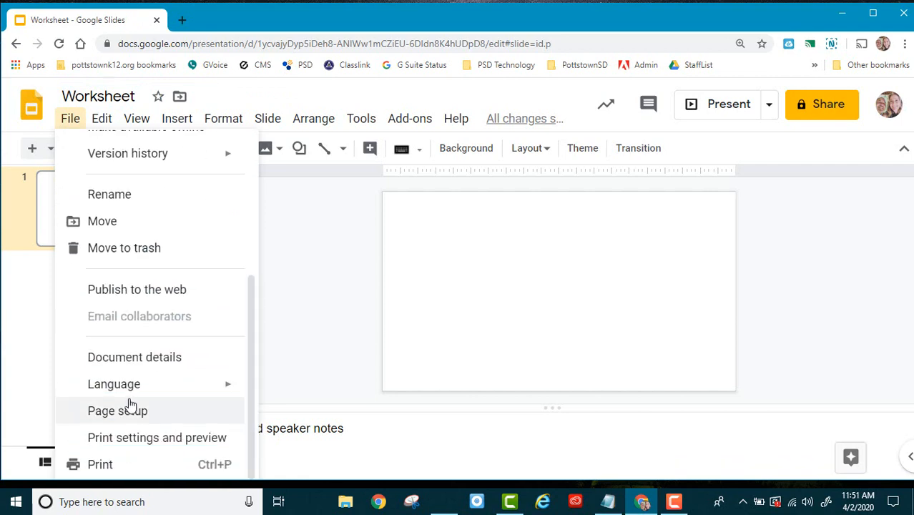
pyautogui.click(117, 410)
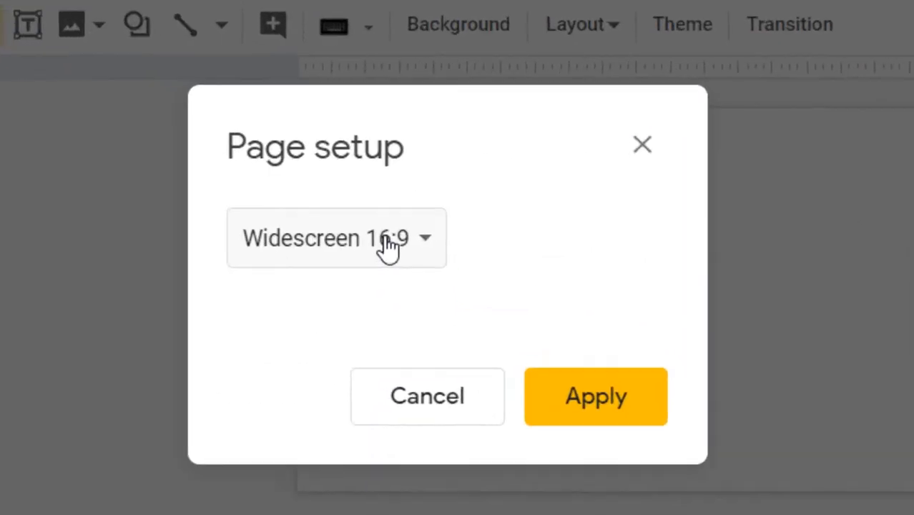
pyautogui.click(336, 237)
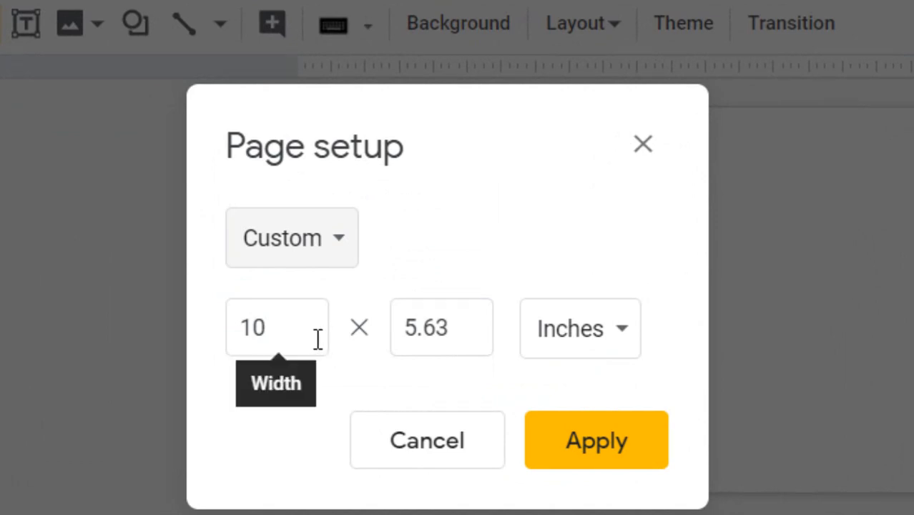
pyautogui.write('8.5')
pyautogui.write('11')
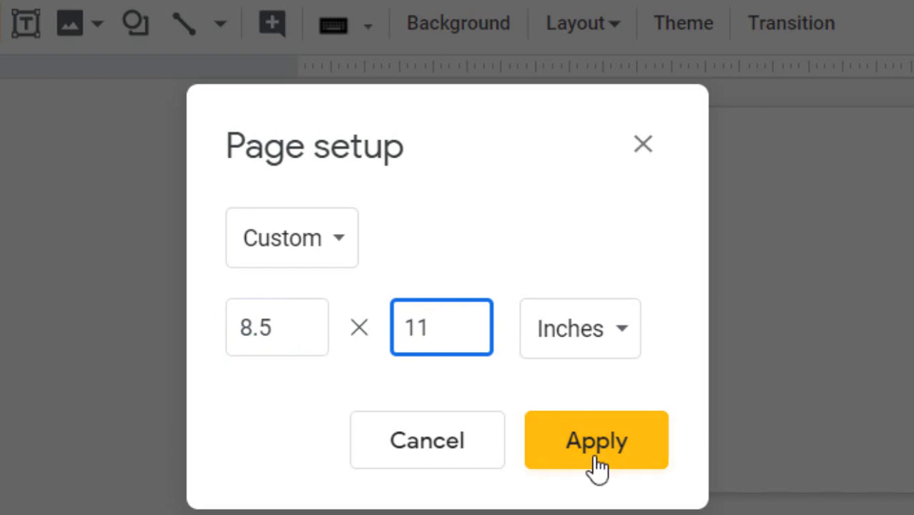
pyautogui.click(596, 440)
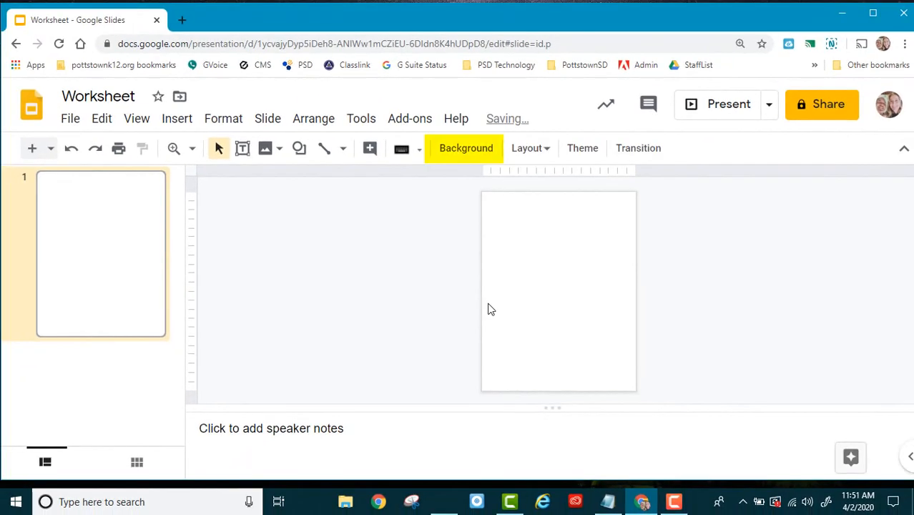
pyautogui.moveTo(495, 233)
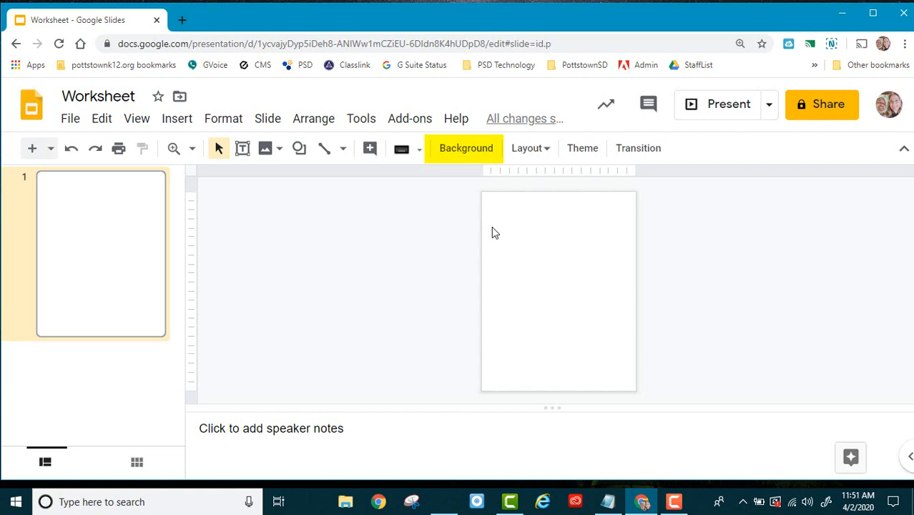
# Step: Upload the saved worksheet screenshot as the slide background image
pyautogui.click(465, 148)
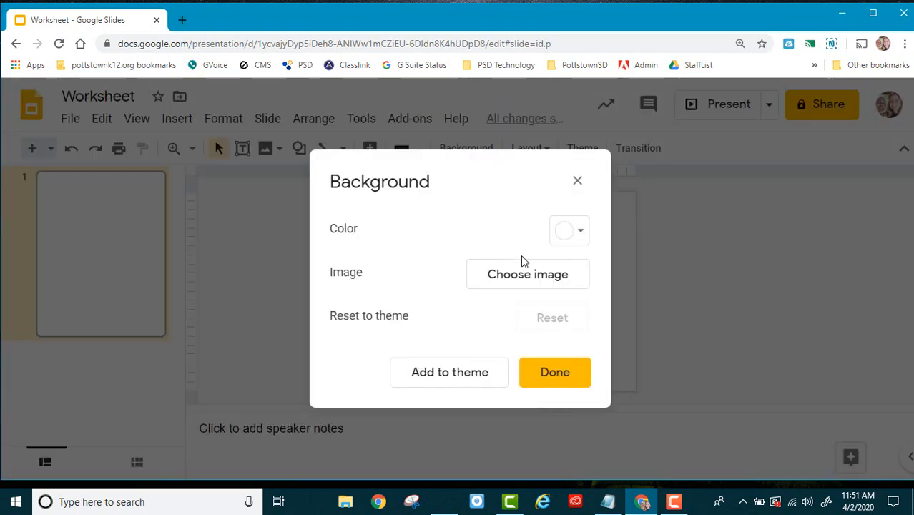
pyautogui.click(527, 274)
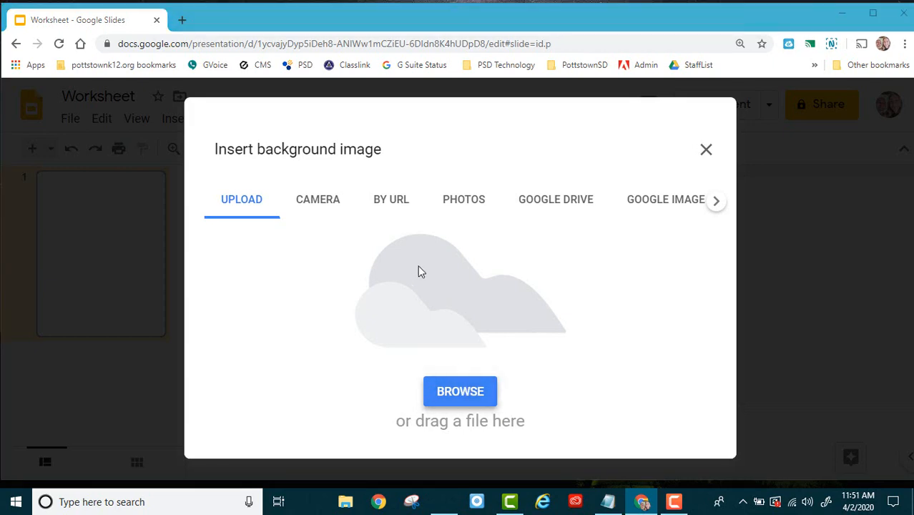
pyautogui.click(459, 391)
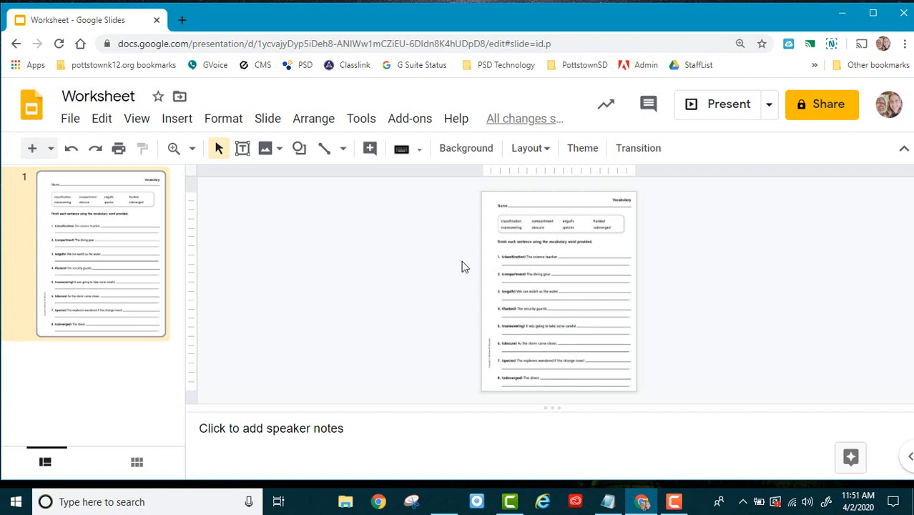
pyautogui.moveTo(499, 262)
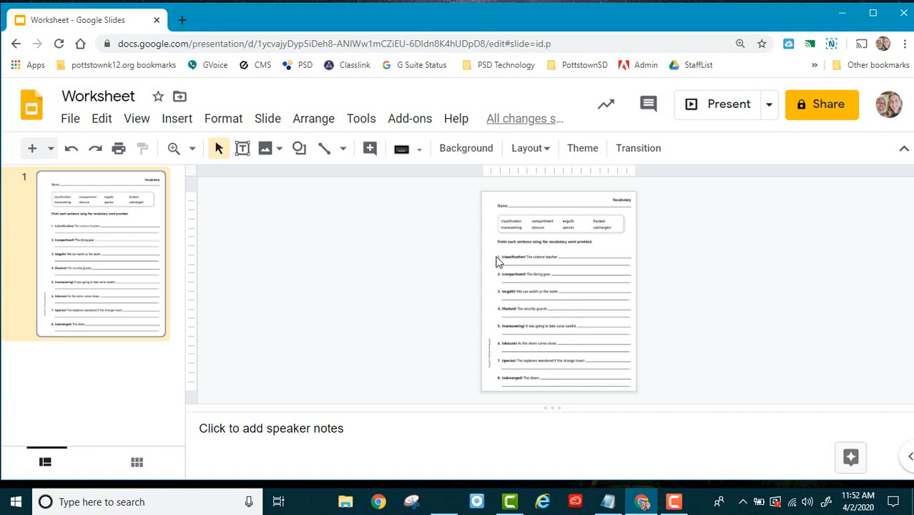
pyautogui.click(191, 148)
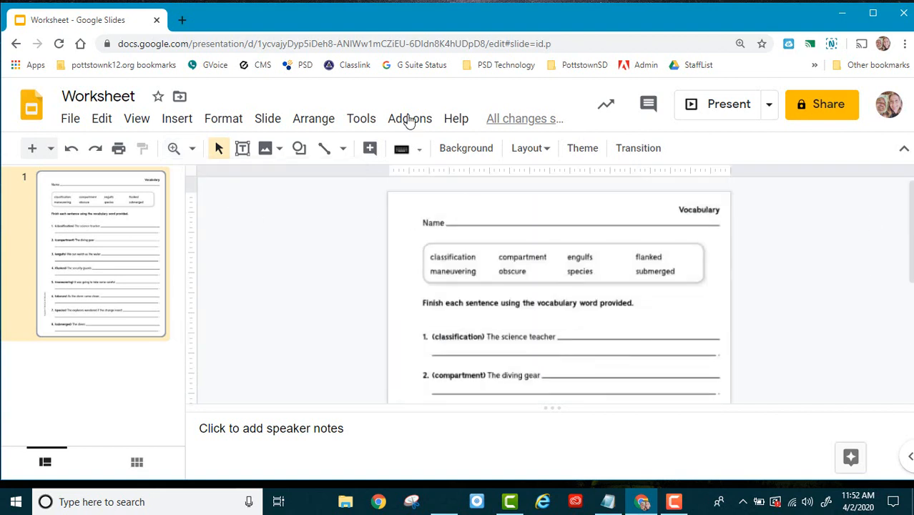
# Step: Draw a text box over the worksheet's Name line
pyautogui.click(242, 148)
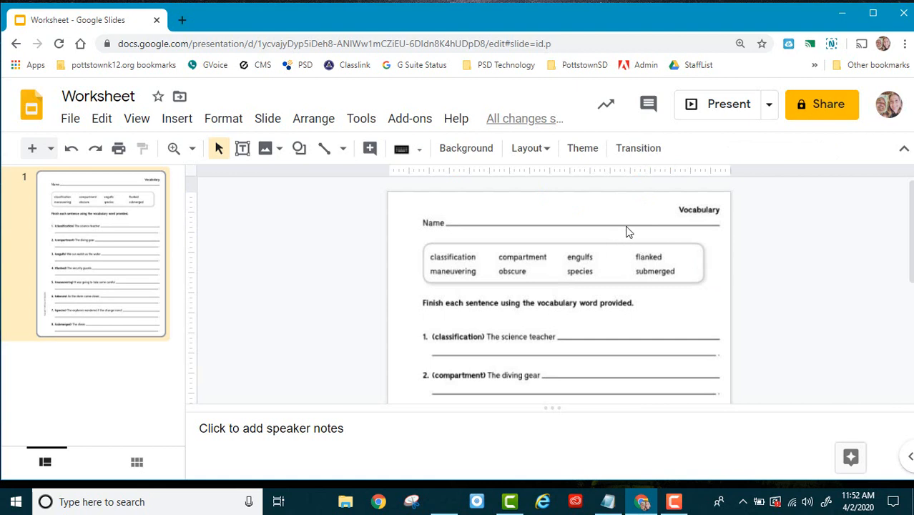
pyautogui.click(547, 207)
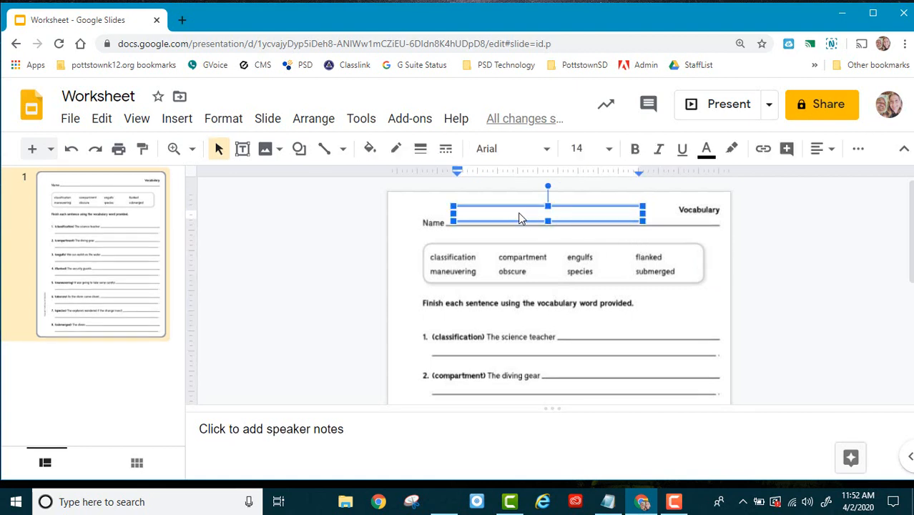
pyautogui.scroll(-3)
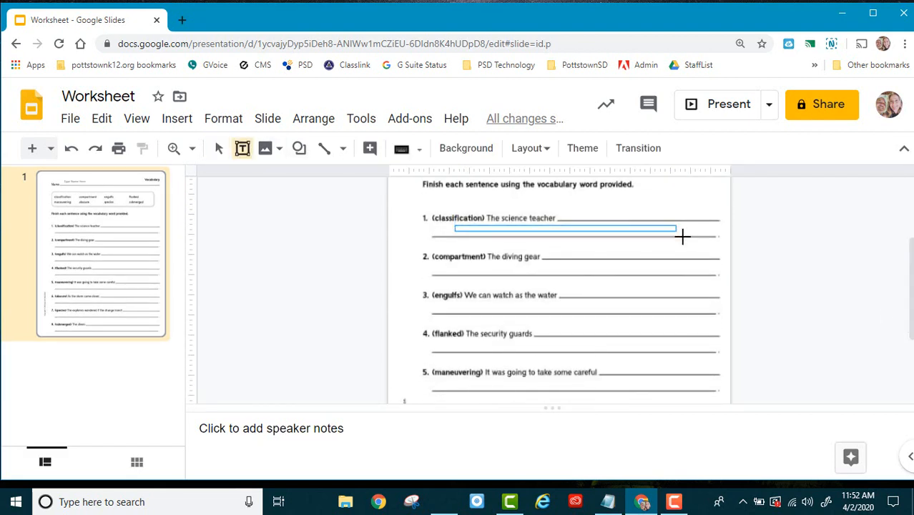
# Step: Create a 'Type here' box under question 1 and paste copies onto the answer lines
pyautogui.click(563, 231)
pyautogui.write('Type here')
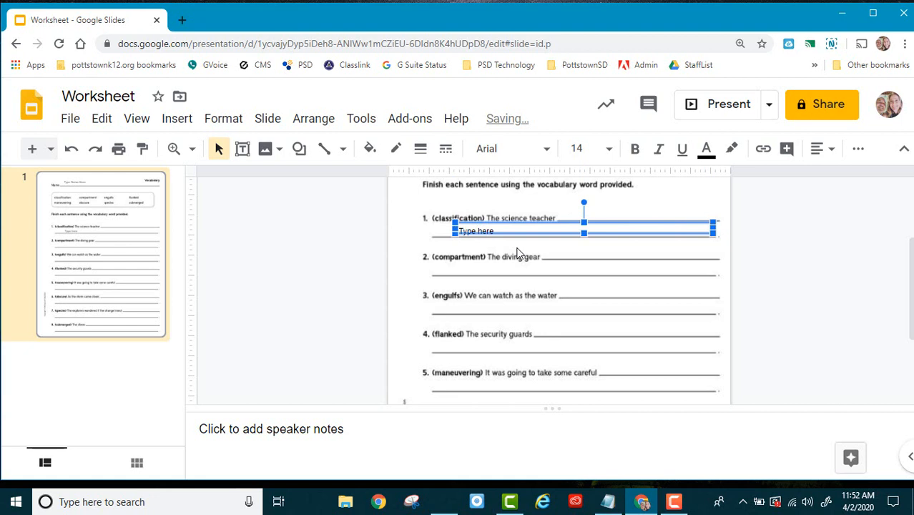
pyautogui.press('Ctrl+c')
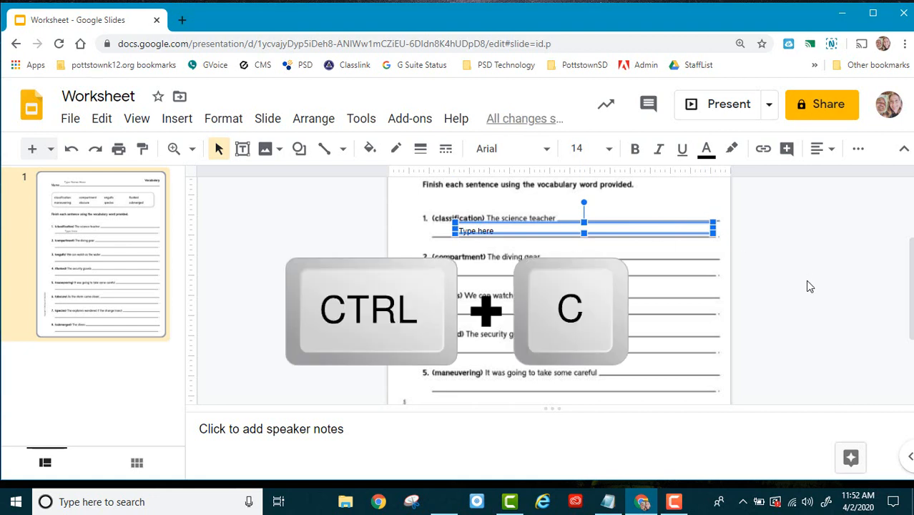
pyautogui.press('ctrl+v')
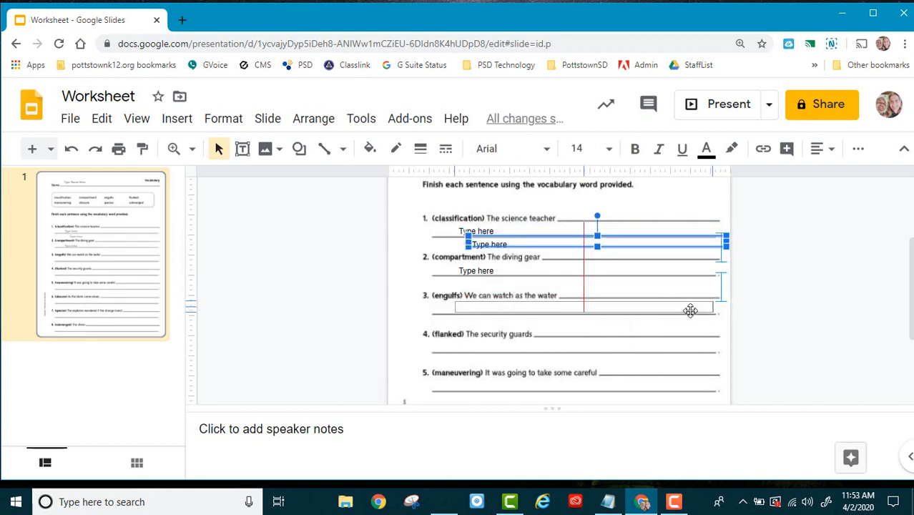
pyautogui.scroll(-3)
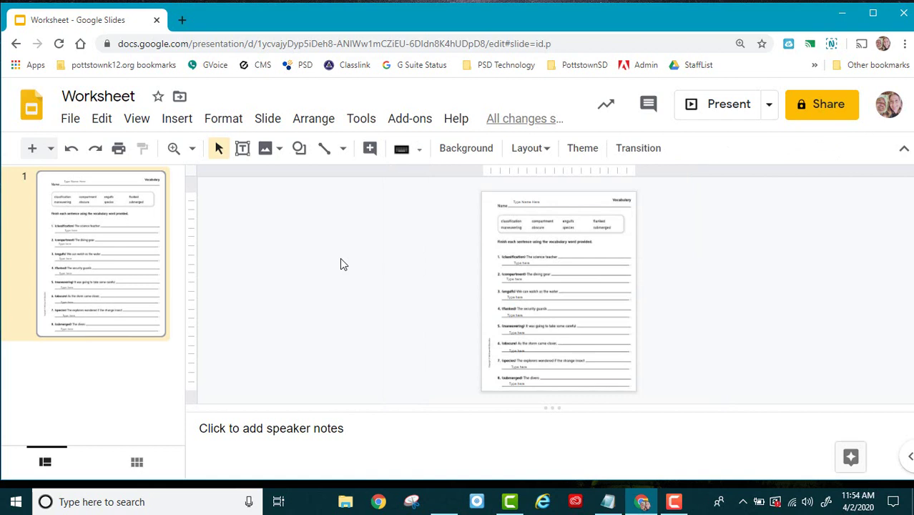
# Step: Left-align the selected 'Type here' answer boxes, then deselect them
pyautogui.click(191, 148)
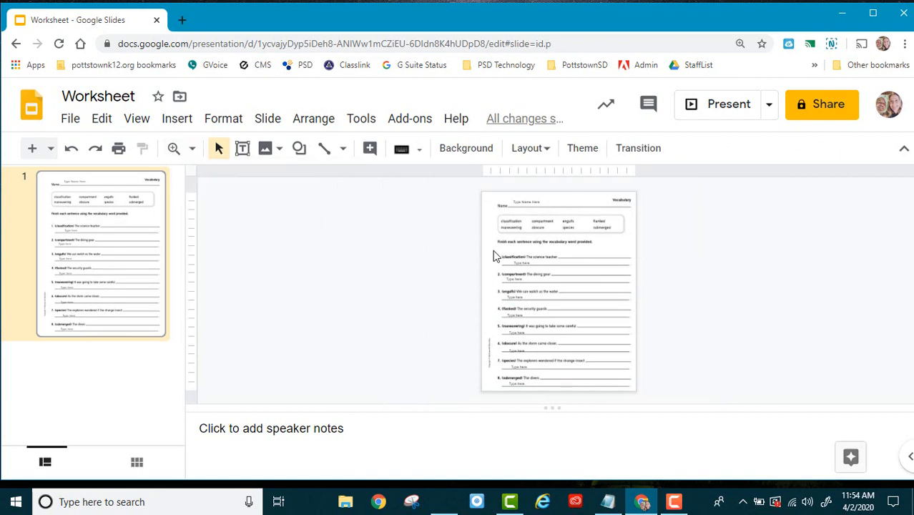
pyautogui.moveTo(562, 409)
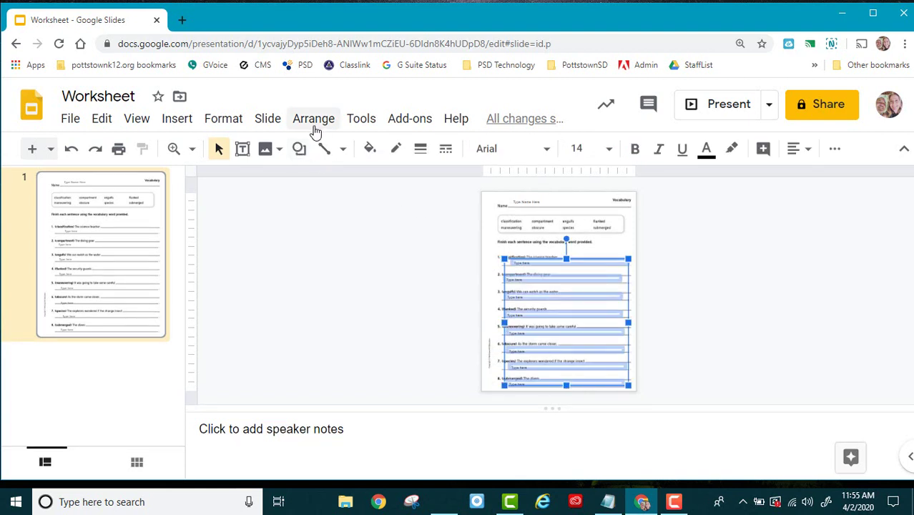
pyautogui.click(314, 118)
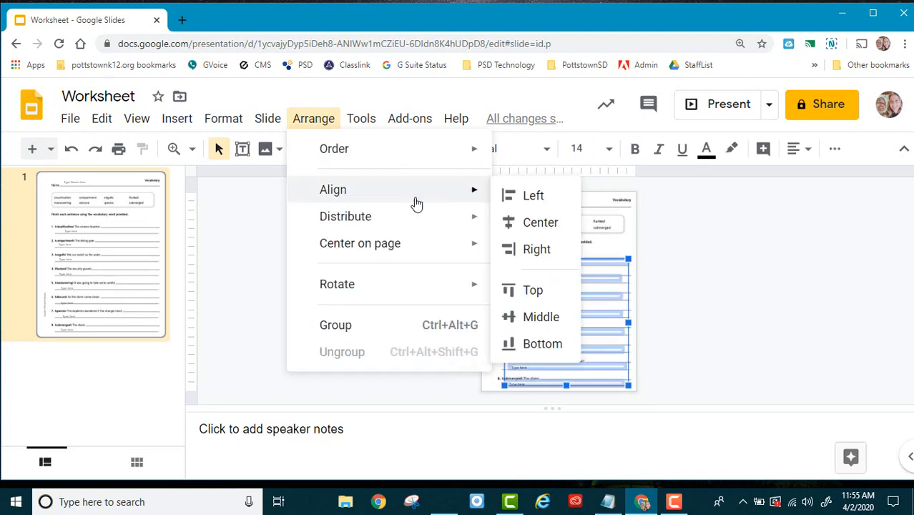
pyautogui.click(541, 221)
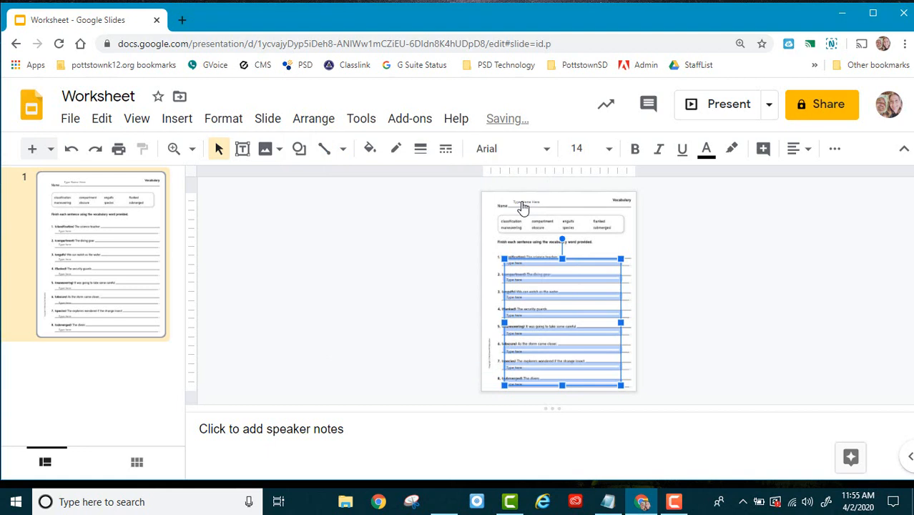
pyautogui.click(386, 229)
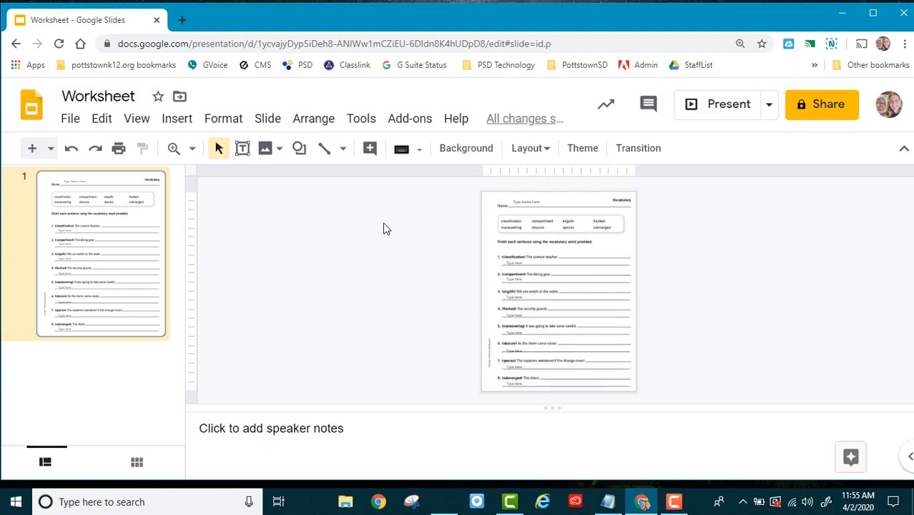